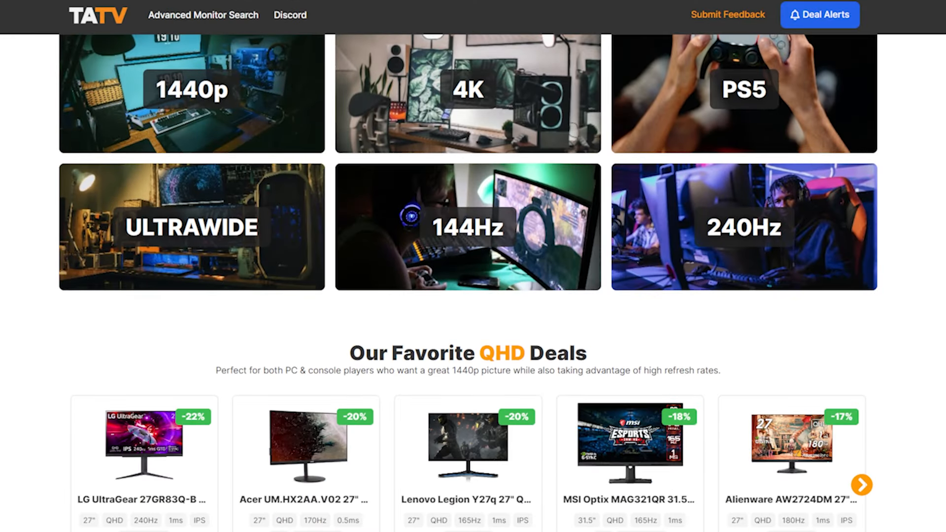
Review TechAudit.tv's filtered monitor deals, then navigate to the NZXT Flex lineup page.
{"action": "scroll", "scroll_direction": "down", "scroll_amount": 3}
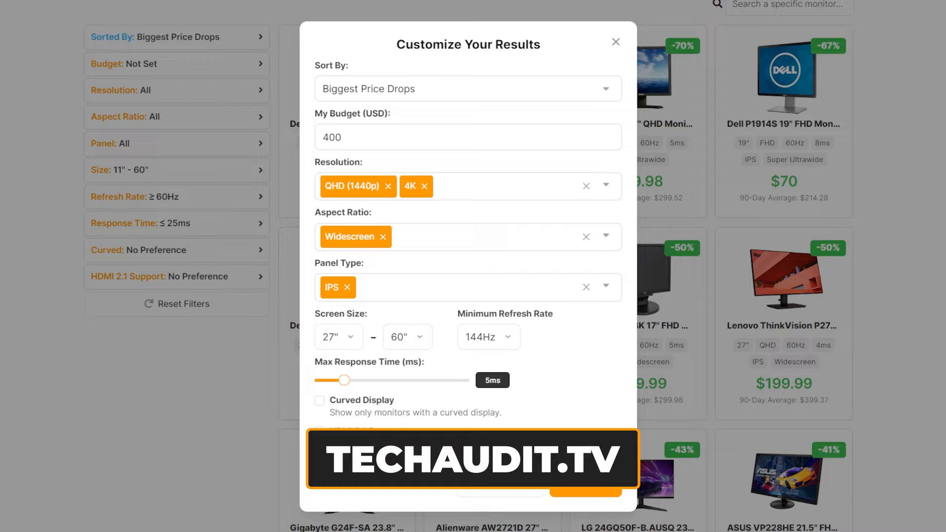
{"action": "left_click", "coordinate": [614, 42]}
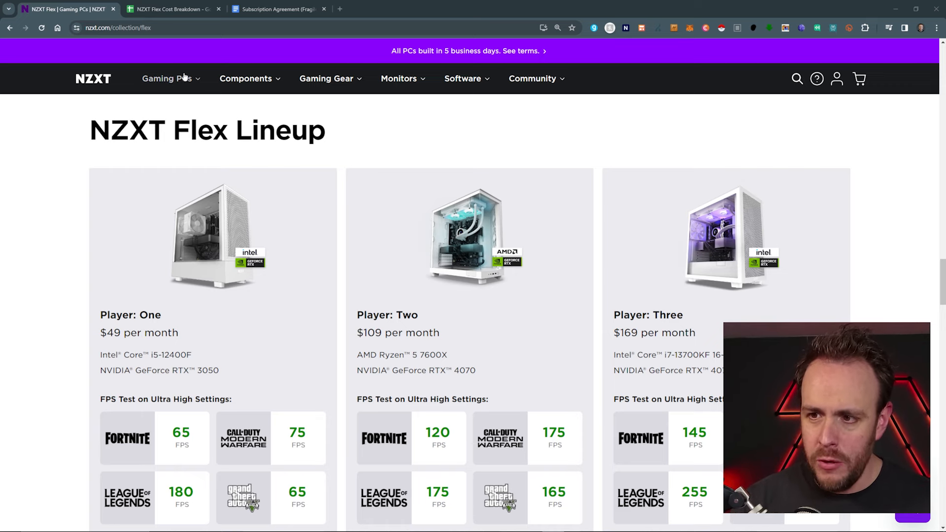
Browse the Gaming PCs menu listing Player One, Two, Three and Creator models.
{"action": "left_click", "coordinate": [167, 79]}
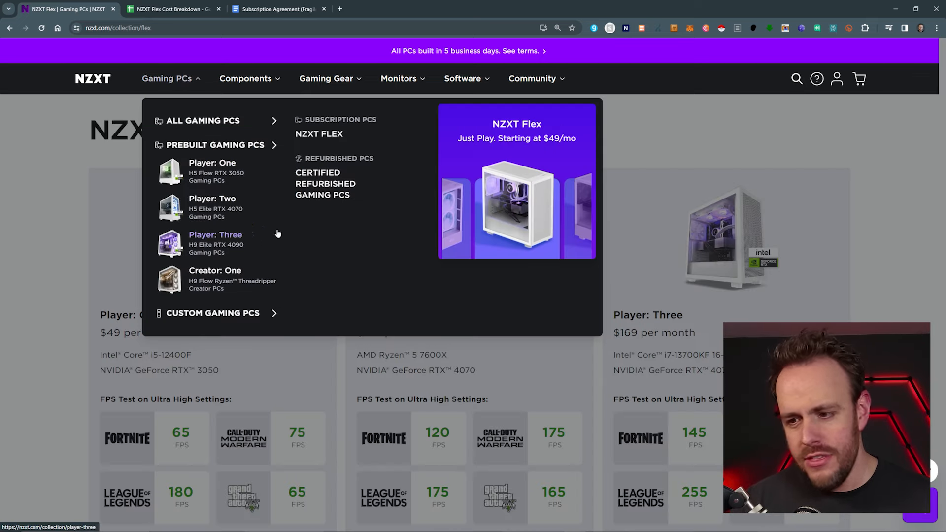
{"action": "mouse_move", "coordinate": [212, 171]}
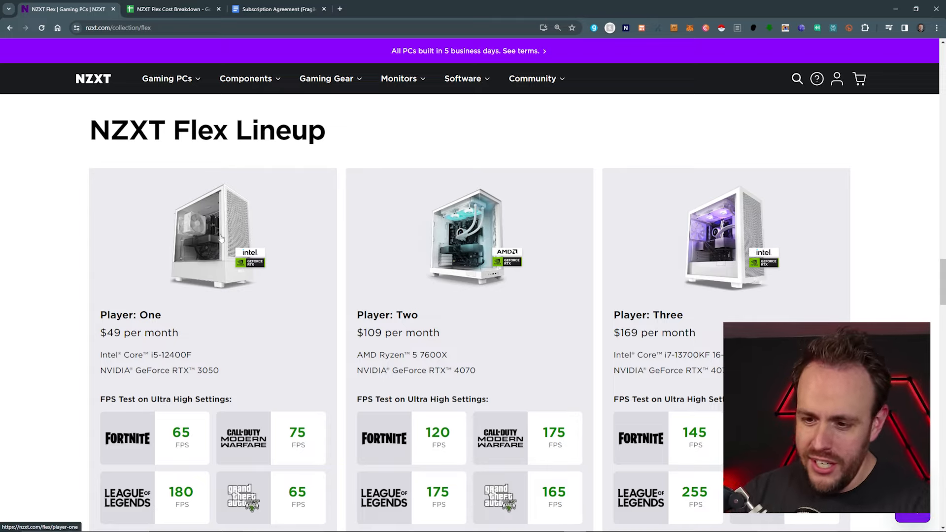
{"action": "mouse_move", "coordinate": [146, 302]}
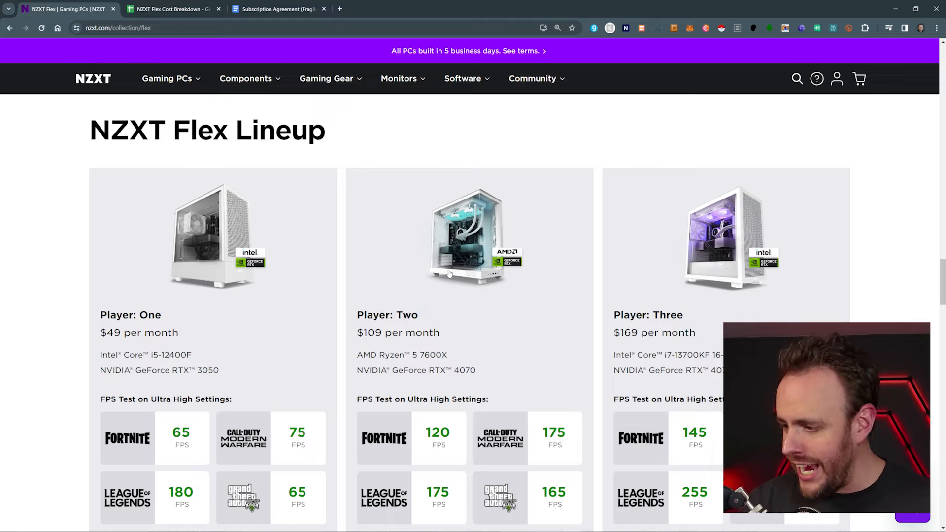
{"action": "mouse_move", "coordinate": [443, 256]}
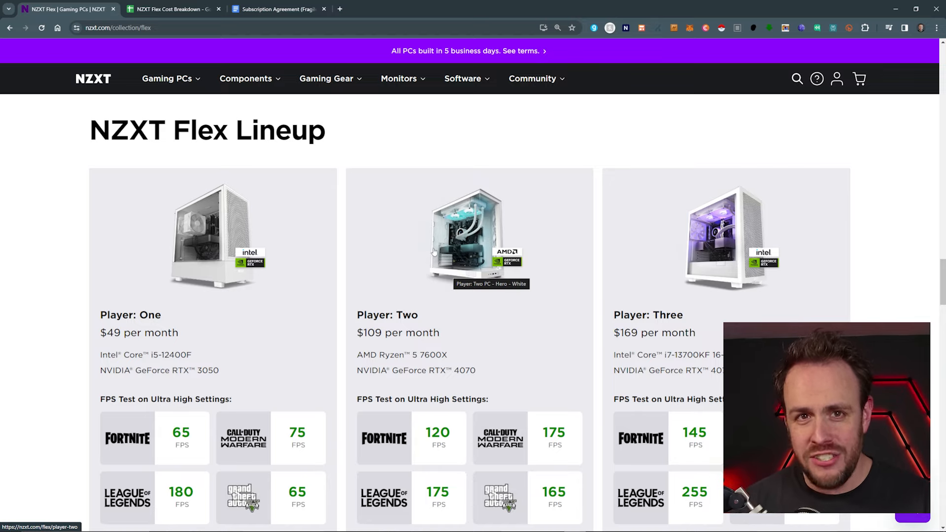
Scroll past the lineup cards to the NZXT Flex Details table with terms and fees.
{"action": "scroll", "scroll_direction": "down", "scroll_amount": 3}
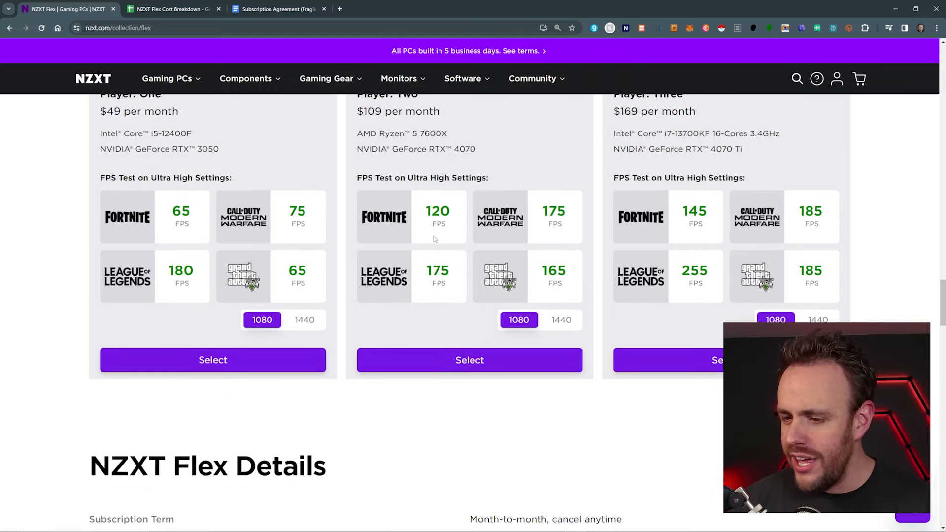
{"action": "scroll", "scroll_direction": "down", "scroll_amount": 3}
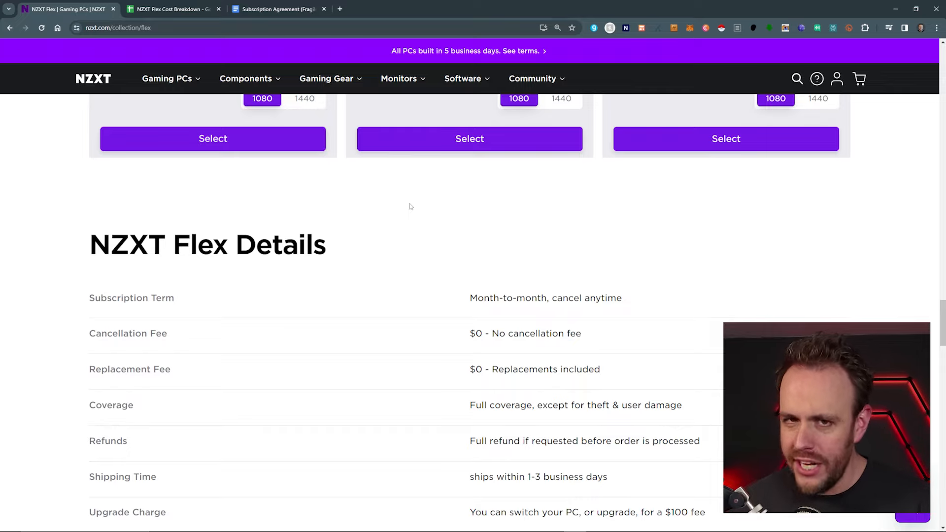
{"action": "scroll", "scroll_direction": "down", "scroll_amount": 3}
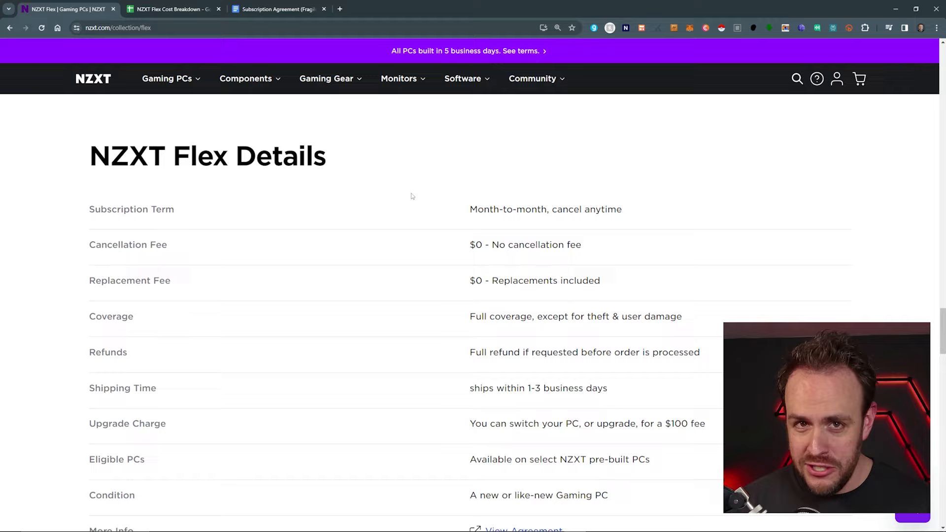
{"action": "mouse_move", "coordinate": [415, 209]}
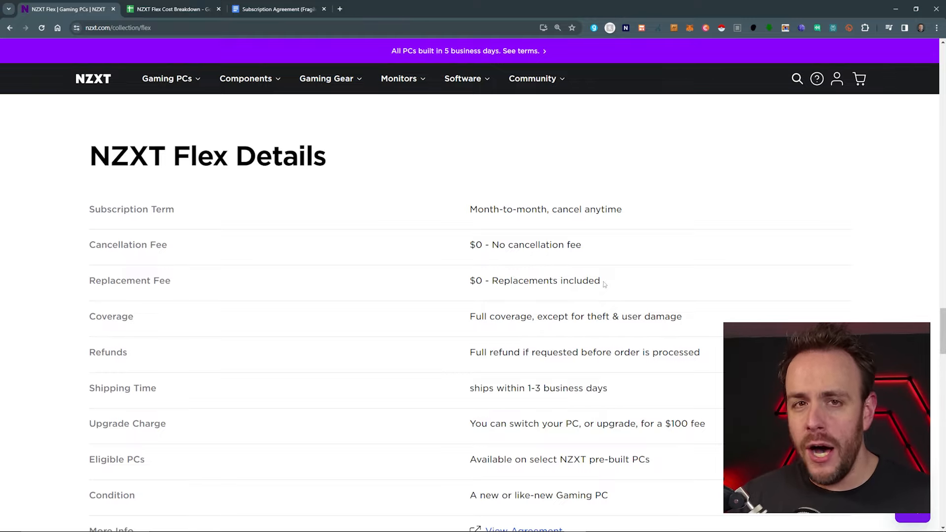
Expand the FAQ answer 'What PCs and upgrade options are available with NZXT Flex?'.
{"action": "scroll", "scroll_direction": "down", "scroll_amount": 3}
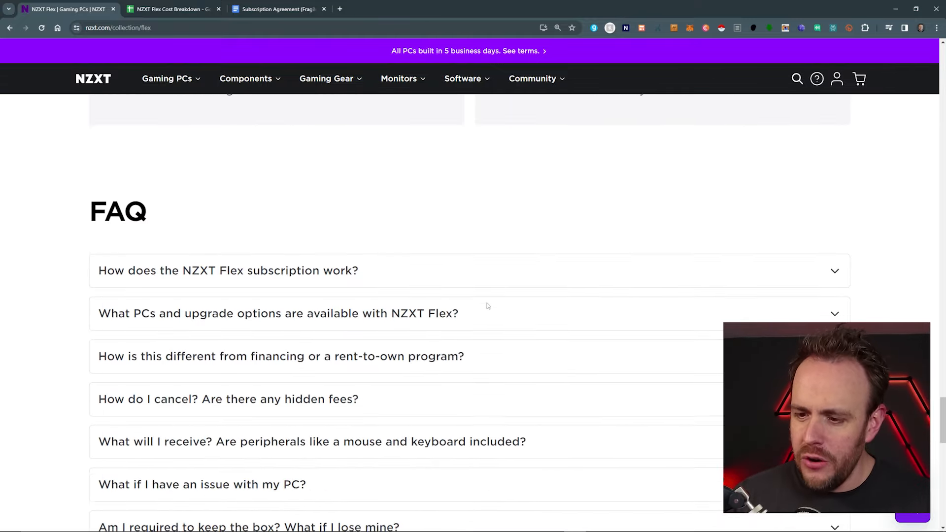
{"action": "scroll", "scroll_direction": "down", "scroll_amount": 3}
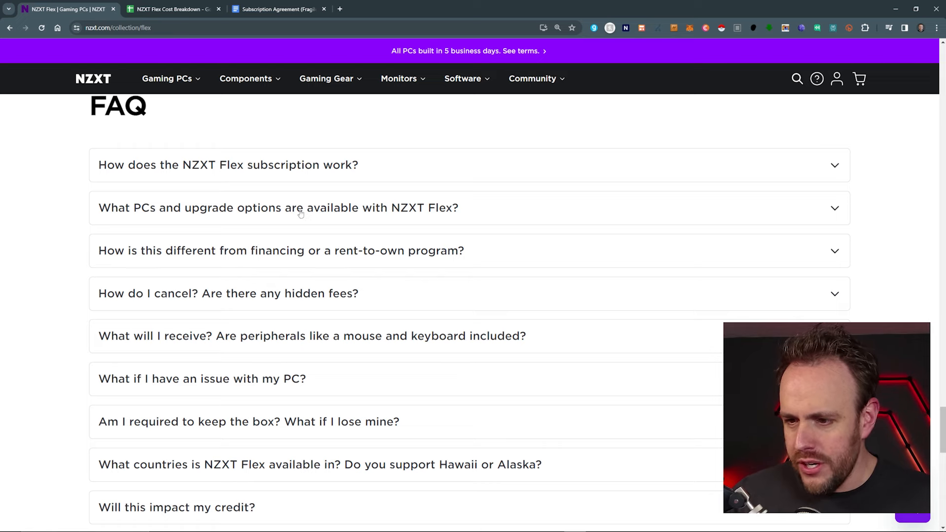
{"action": "left_click", "coordinate": [278, 208]}
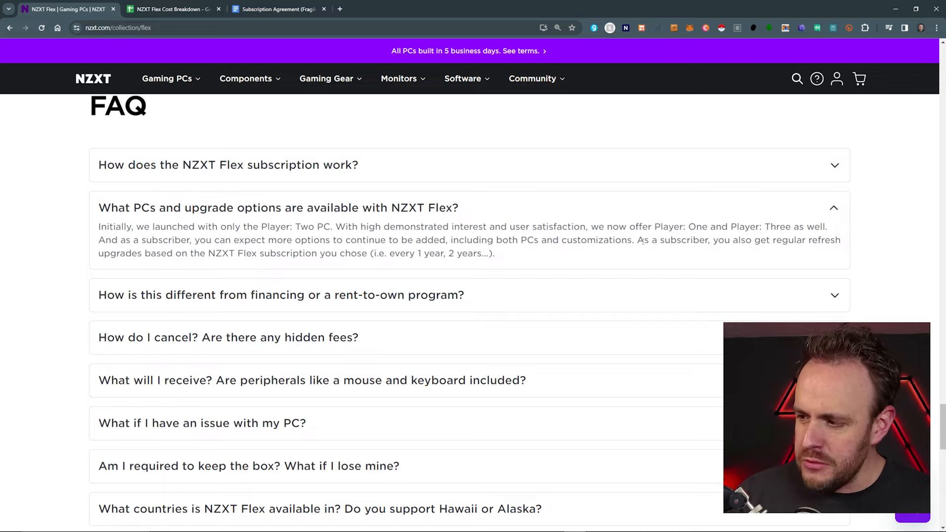
{"action": "mouse_move", "coordinate": [144, 273]}
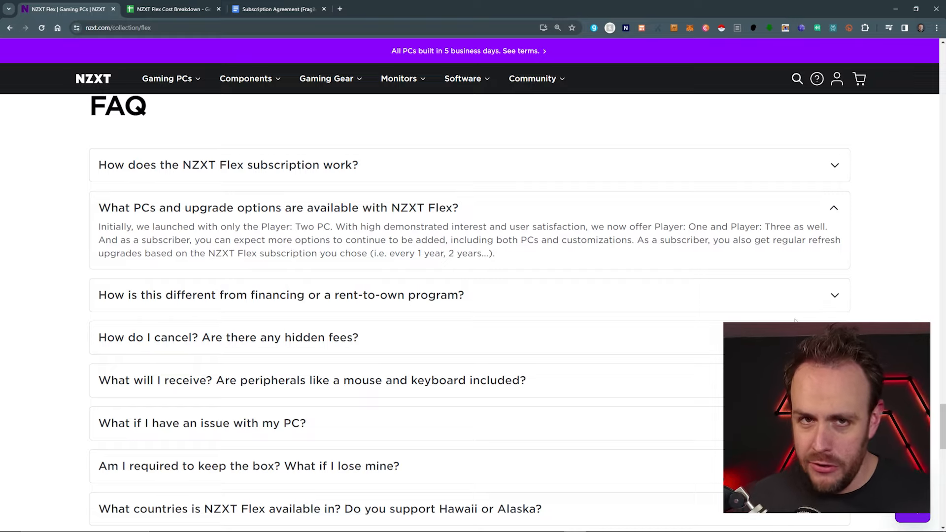
Highlight 'switch your PC, or upgrade, for a $100 fee' in the Upgrade Charge row.
{"action": "scroll", "scroll_direction": "up", "scroll_amount": 3}
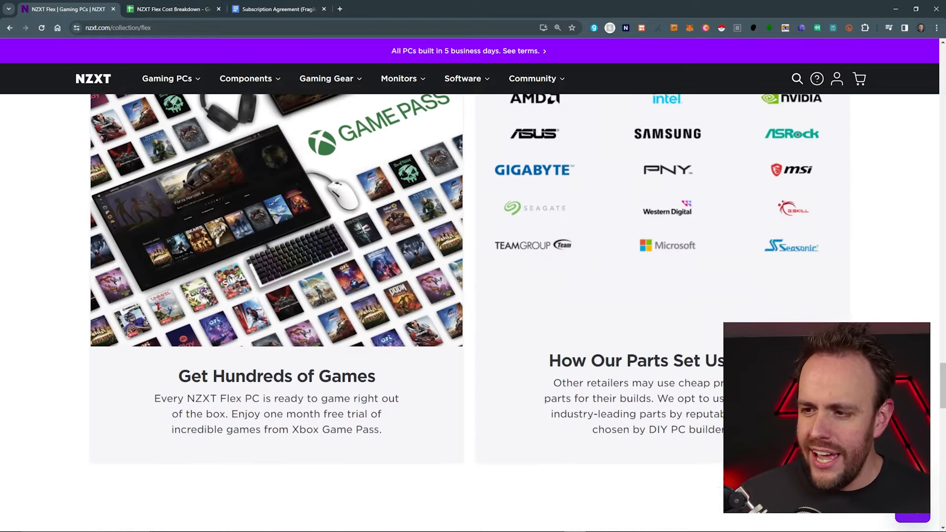
{"action": "scroll", "scroll_direction": "down", "scroll_amount": 3}
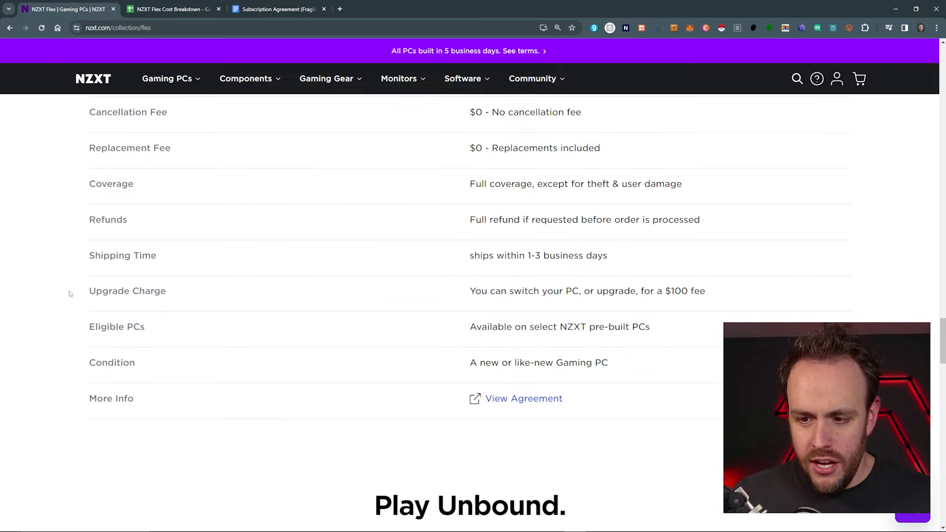
{"action": "left_click_drag", "start_coordinate": [514, 290], "coordinate": [596, 290]}
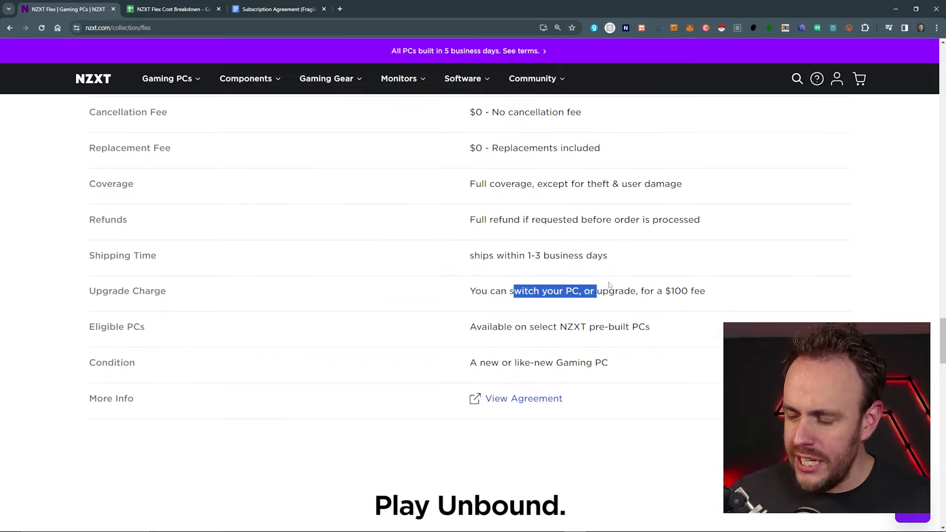
{"action": "left_click_drag", "start_coordinate": [596, 290], "coordinate": [704, 290]}
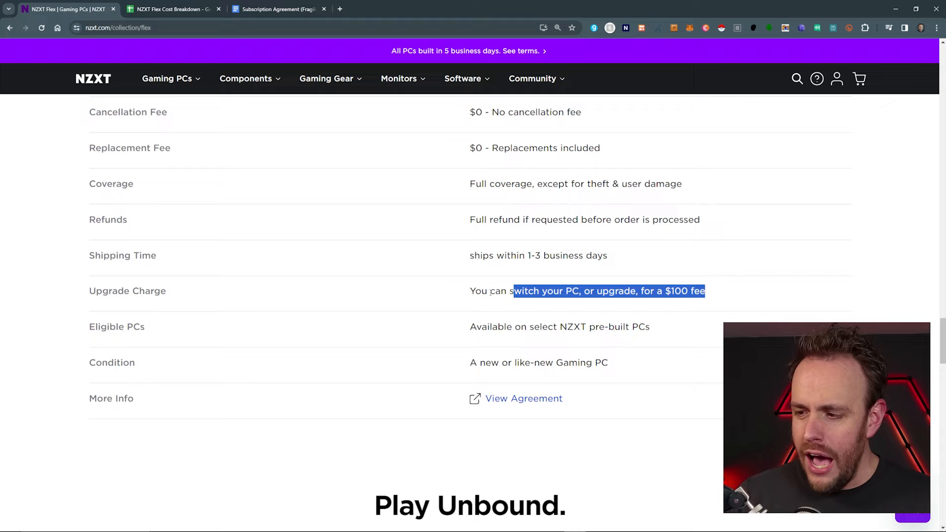
{"action": "scroll", "scroll_direction": "down", "scroll_amount": 3}
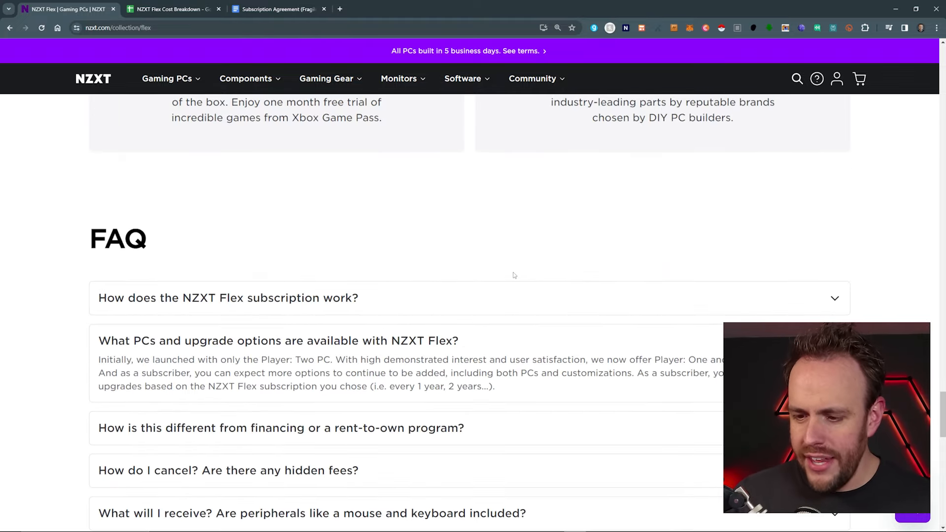
{"action": "scroll", "scroll_direction": "down", "scroll_amount": 3}
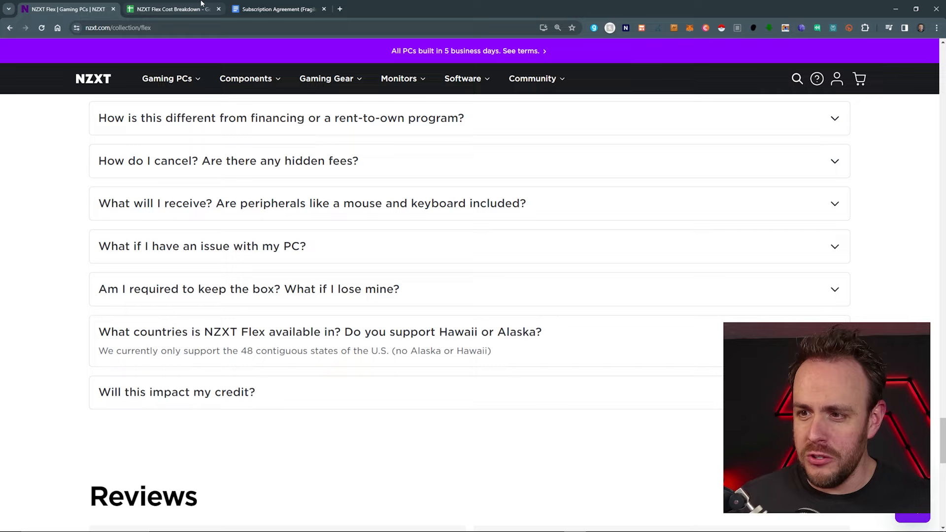
Switch to the NZXT Flex Cost Breakdown spreadsheet showing the Player: One comparison.
{"action": "left_click", "coordinate": [171, 9]}
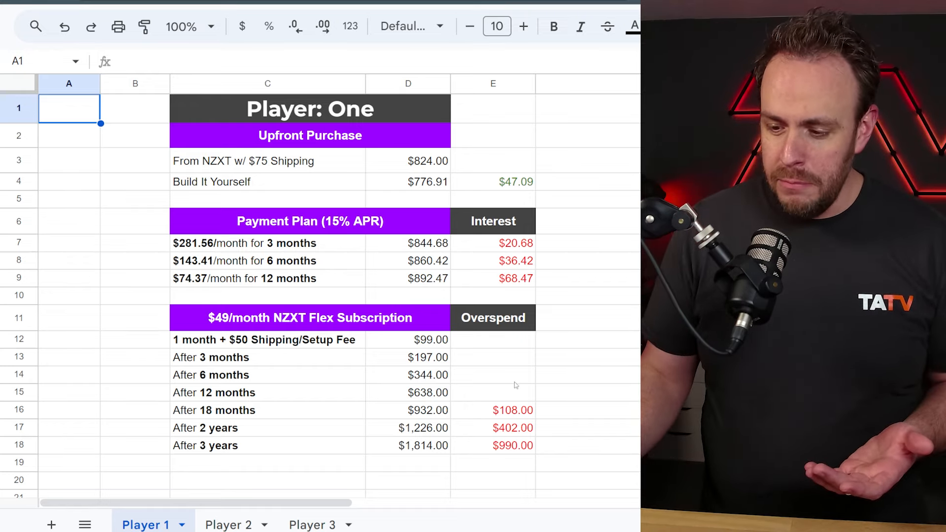
{"action": "left_click", "coordinate": [312, 524]}
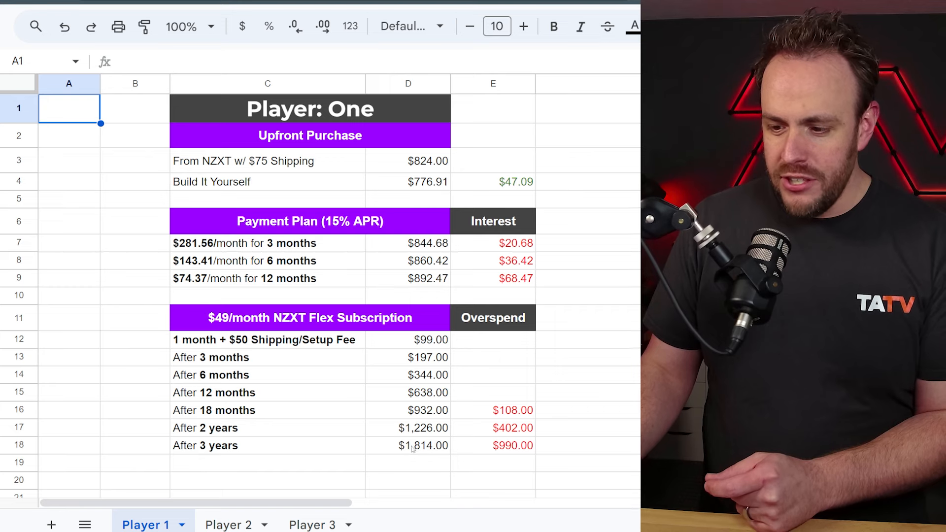
{"action": "mouse_move", "coordinate": [468, 450]}
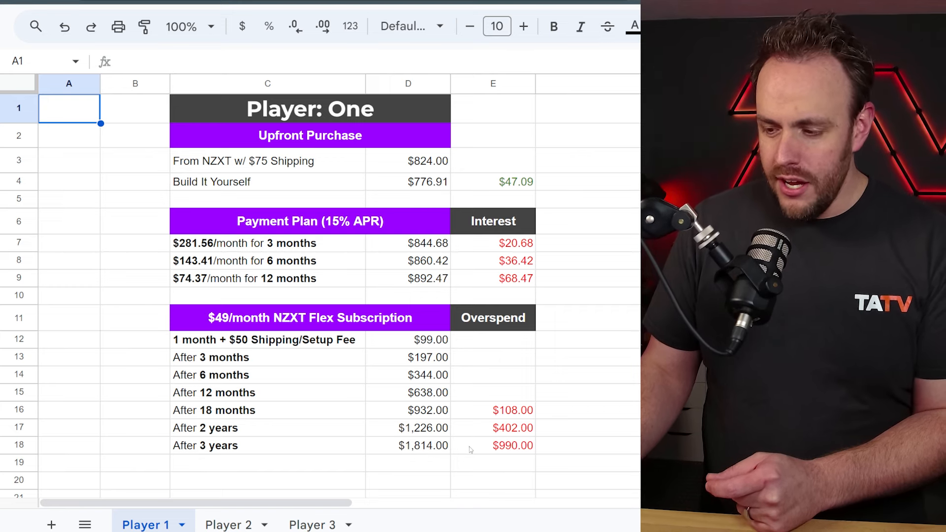
{"action": "mouse_move", "coordinate": [519, 445]}
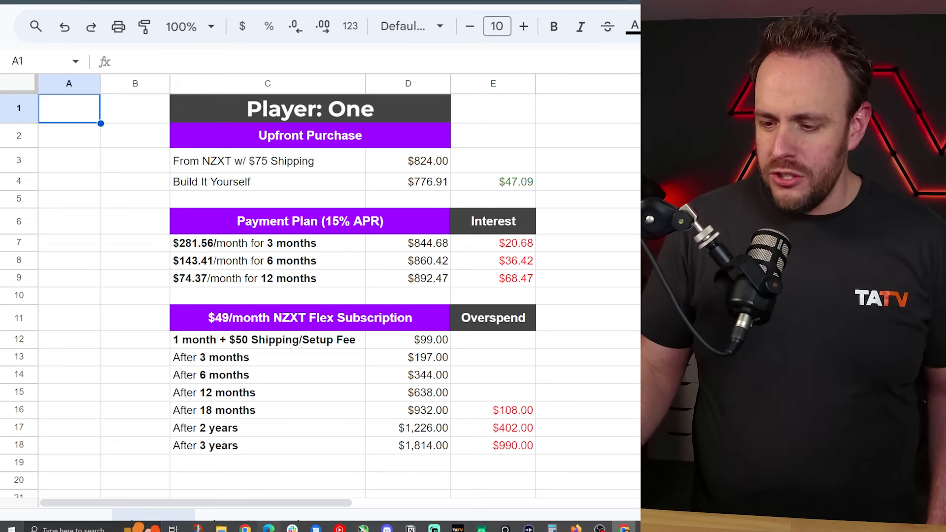
Select the $990.00 three-year overspend cell to reveal its formula =D18-D3.
{"action": "left_click", "coordinate": [512, 446]}
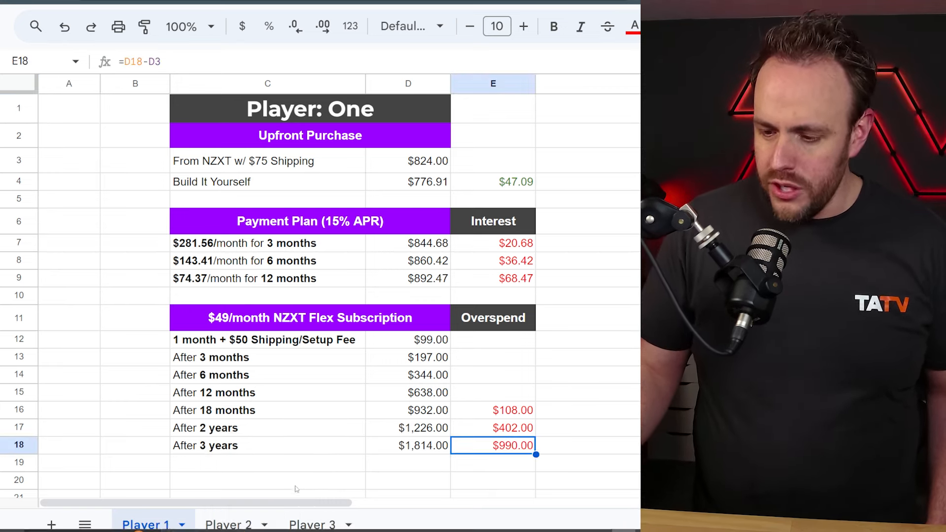
Switch to the Player 2 sheet with $109/month Flex costs and $2,300 overspend.
{"action": "left_click", "coordinate": [228, 524]}
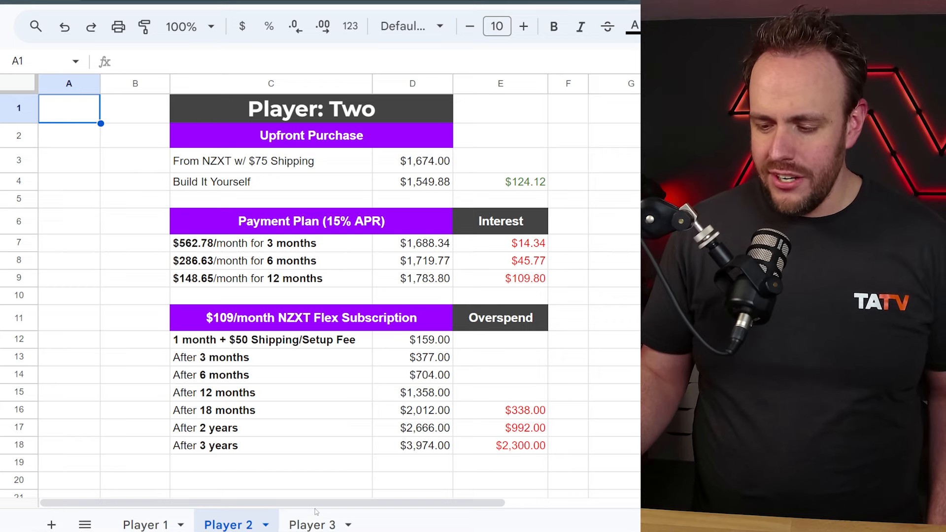
{"action": "left_click", "coordinate": [313, 524]}
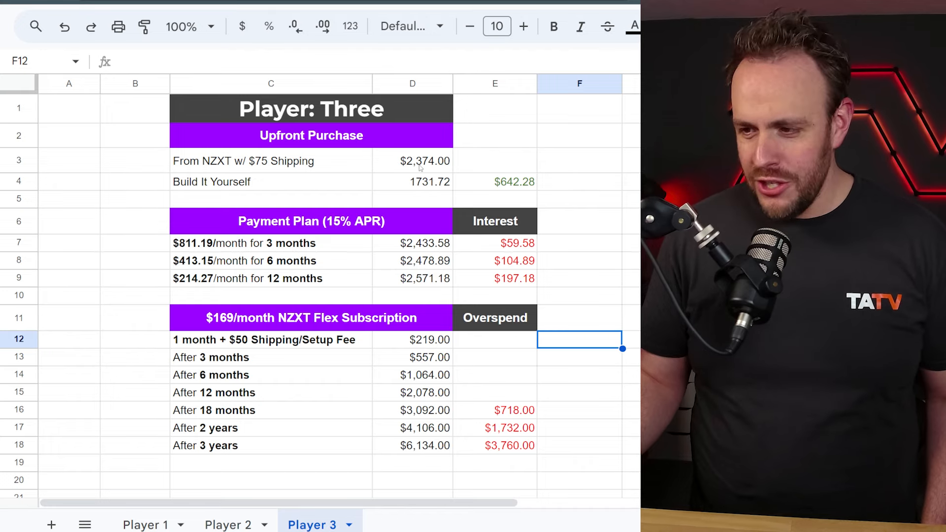
{"action": "mouse_move", "coordinate": [472, 251]}
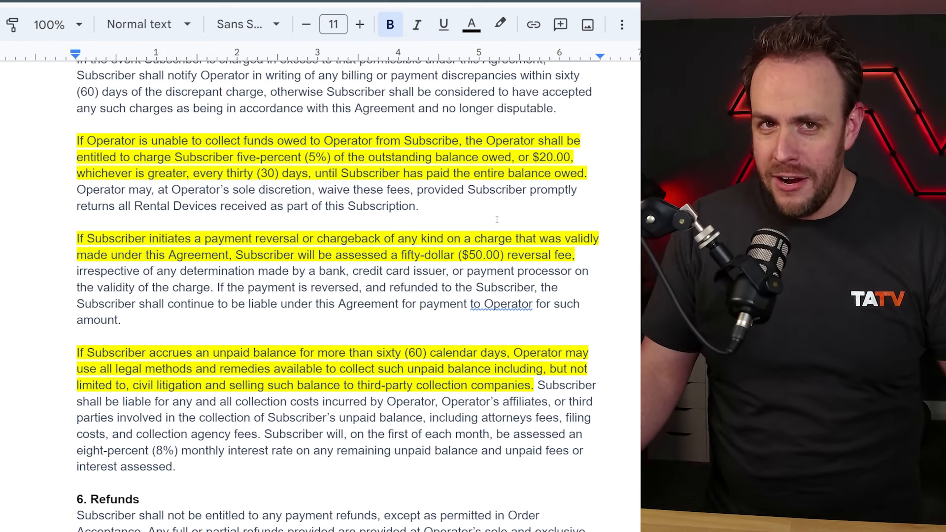
Scroll through the highlighted payment clauses down to section 7 Buy-Out and Rent-to-Own.
{"action": "scroll", "scroll_direction": "down", "scroll_amount": 3}
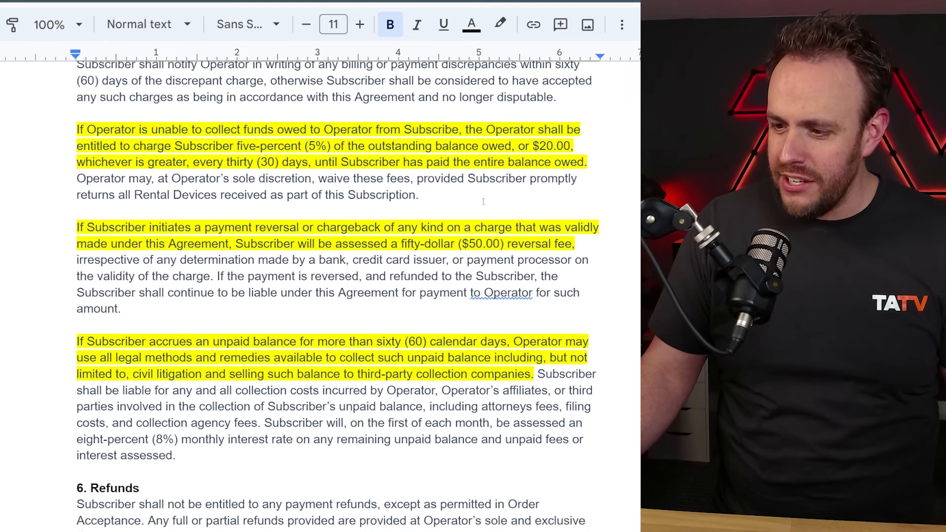
{"action": "scroll", "scroll_direction": "down", "scroll_amount": 3}
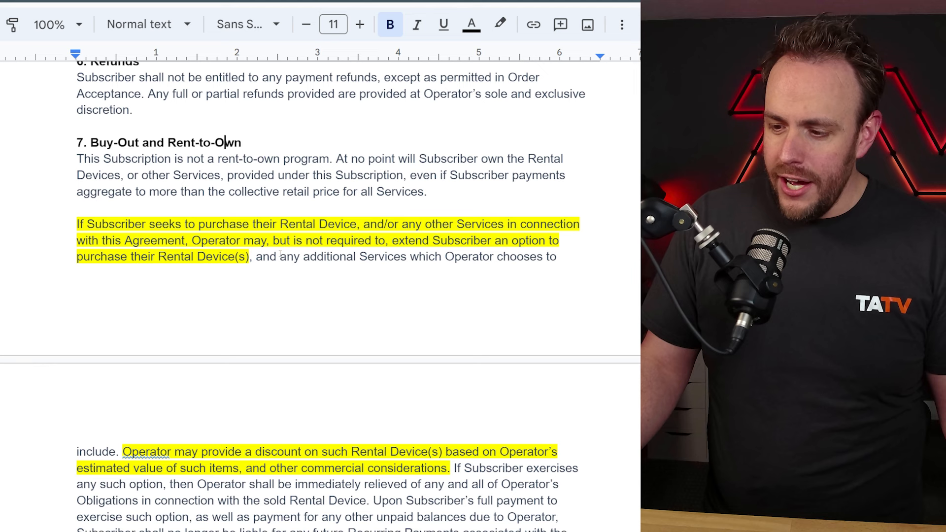
{"action": "scroll", "scroll_direction": "down", "scroll_amount": 3}
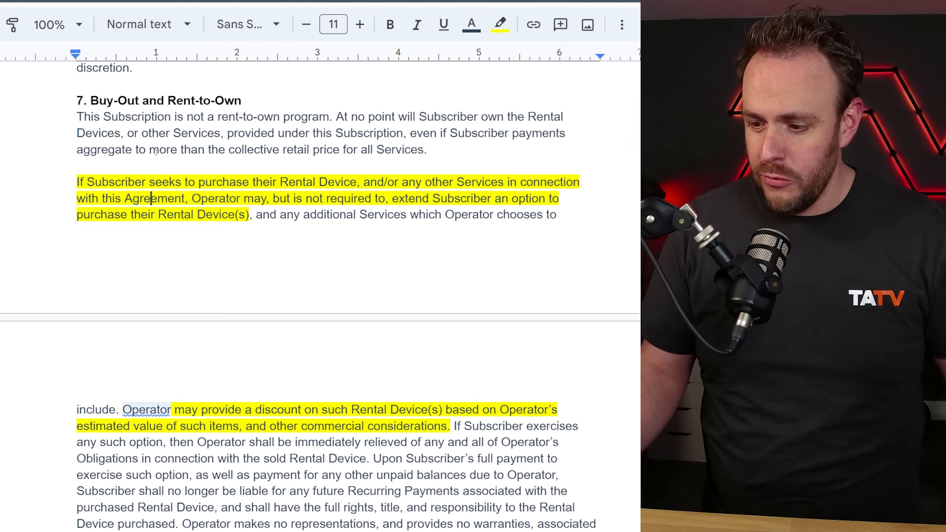
{"action": "scroll", "scroll_direction": "down", "scroll_amount": 3}
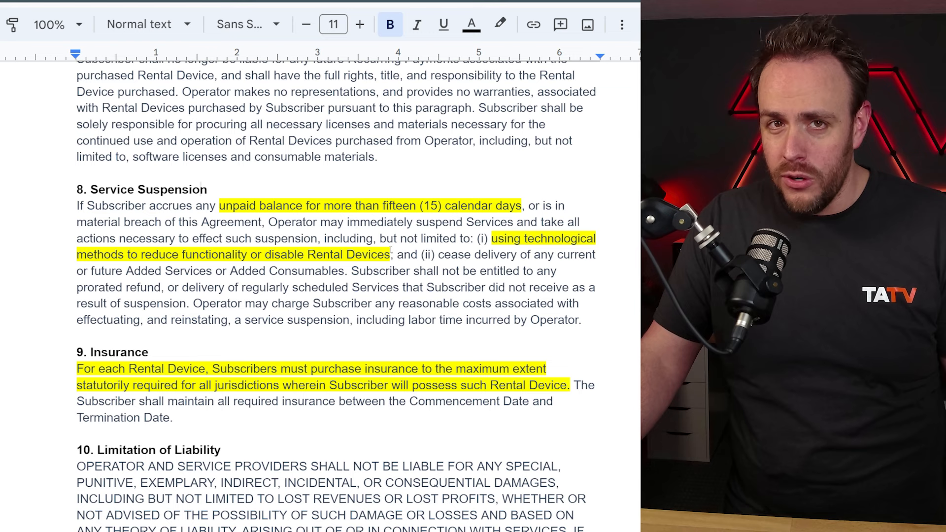
Scroll to the Limitation of Liability and Ownership sections below the highlighted Insurance clause.
{"action": "scroll", "scroll_direction": "down", "scroll_amount": 3}
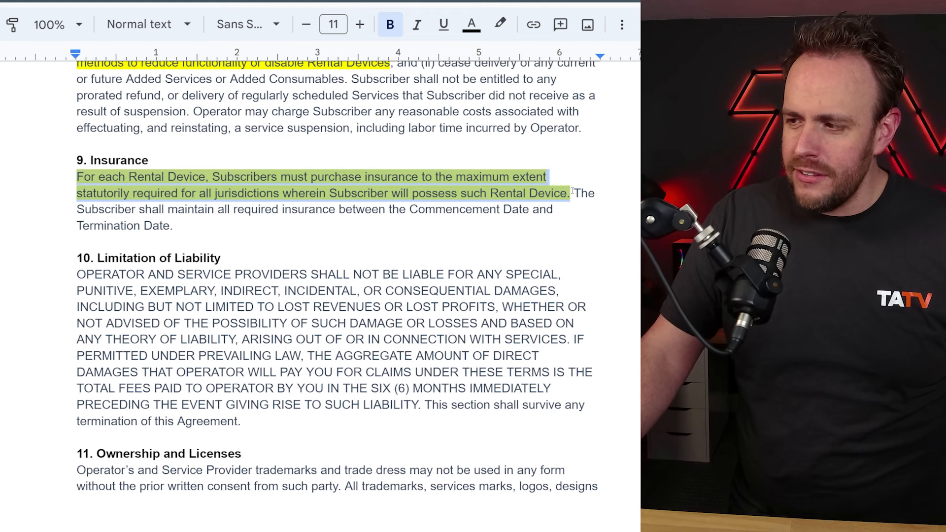
{"action": "left_click", "coordinate": [499, 23]}
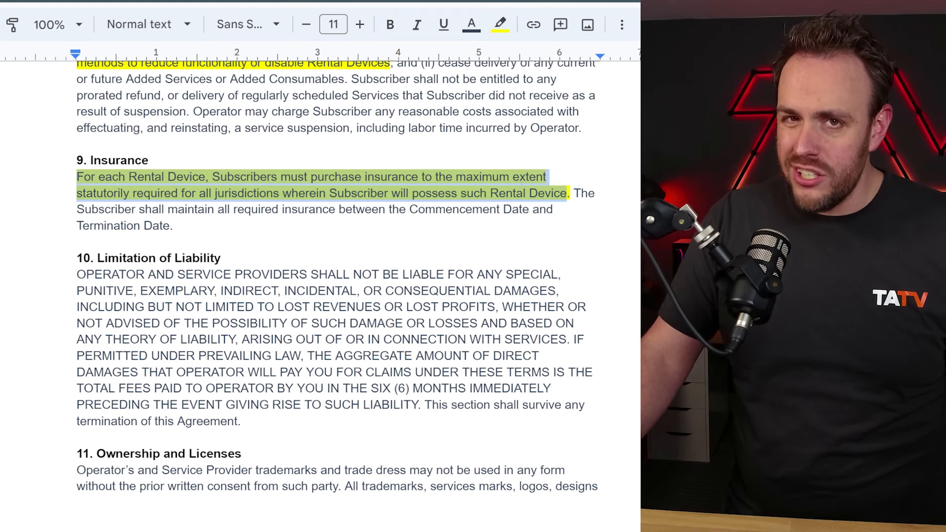
{"action": "left_click", "coordinate": [499, 24]}
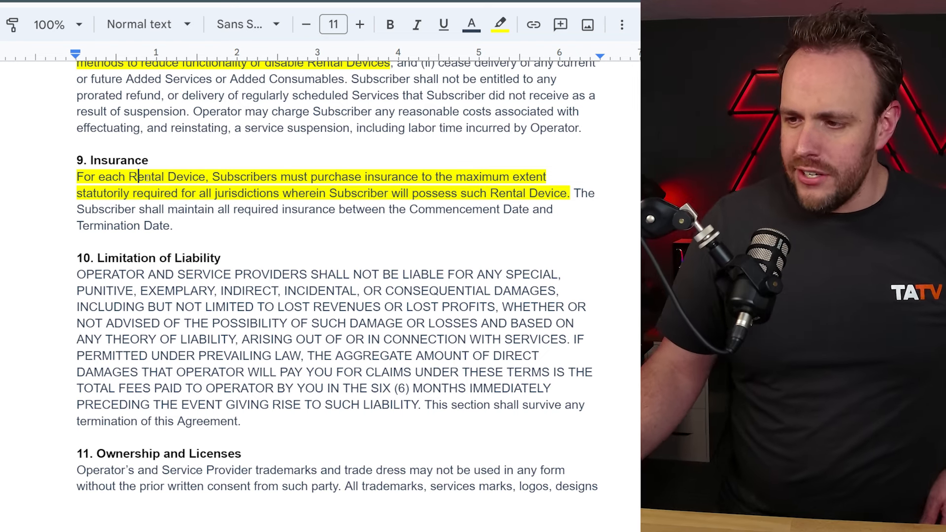
Skim sections 12–14 of the agreement, then return to the NZXT Flex FAQ page.
{"action": "scroll", "scroll_direction": "down", "scroll_amount": 3}
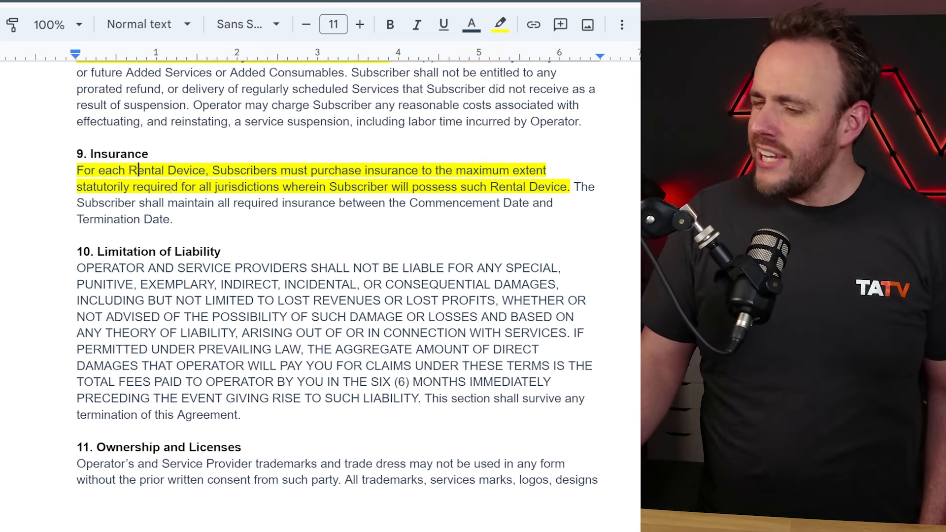
{"action": "scroll", "scroll_direction": "down", "scroll_amount": 3}
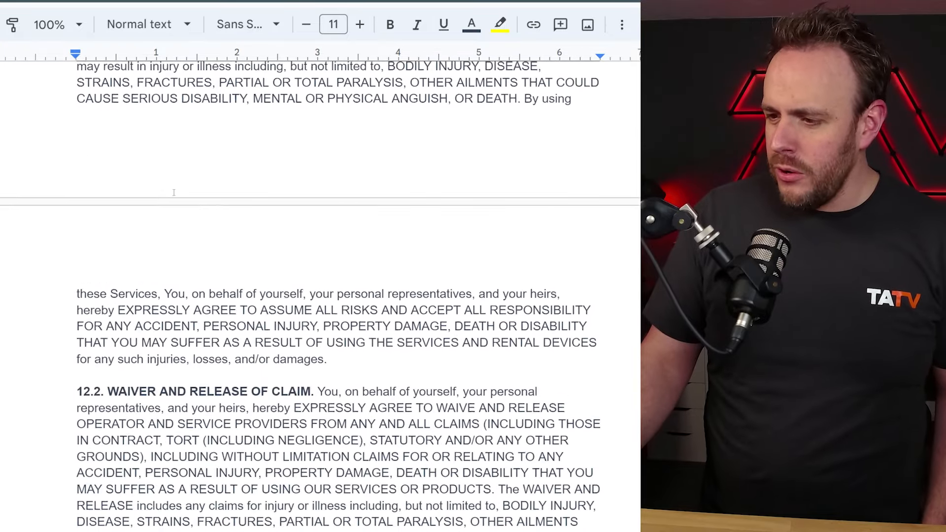
{"action": "scroll", "scroll_direction": "down", "scroll_amount": 3}
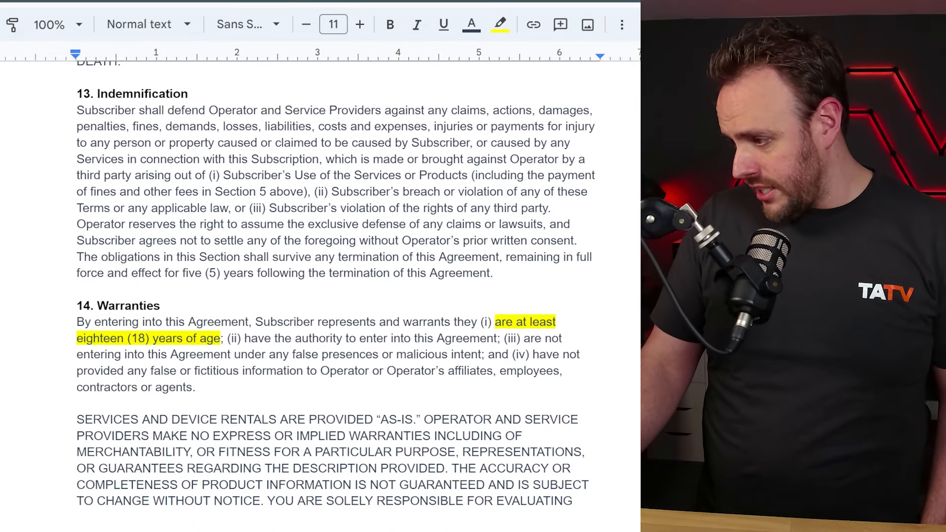
{"action": "scroll", "scroll_direction": "down", "scroll_amount": 3}
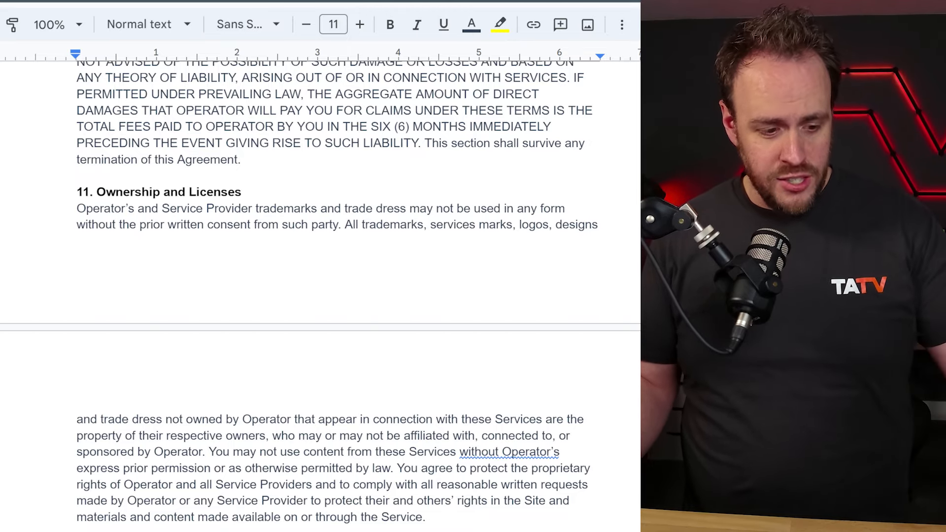
{"action": "left_click", "coordinate": [66, 9]}
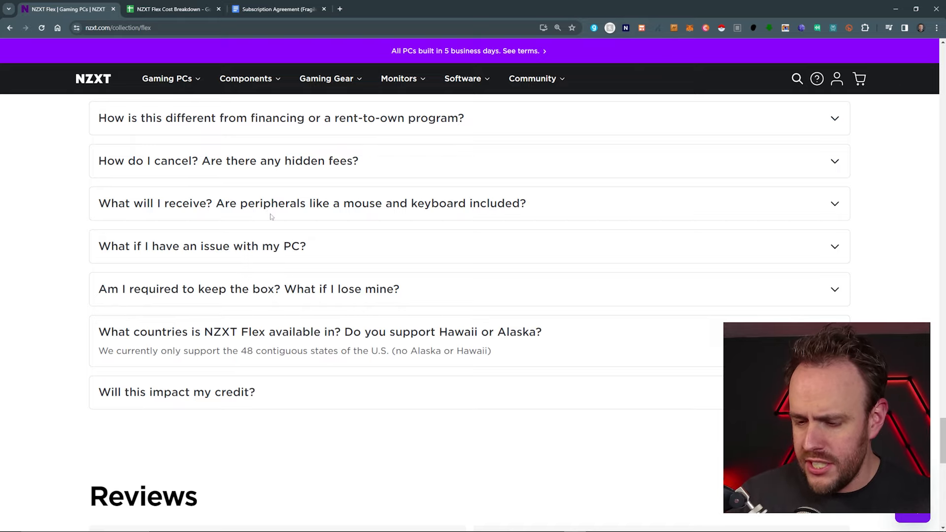
Review the FAQ answers on PC issues and credit impact, then return to the Cost Breakdown spreadsheet.
{"action": "scroll", "scroll_direction": "down", "scroll_amount": 3}
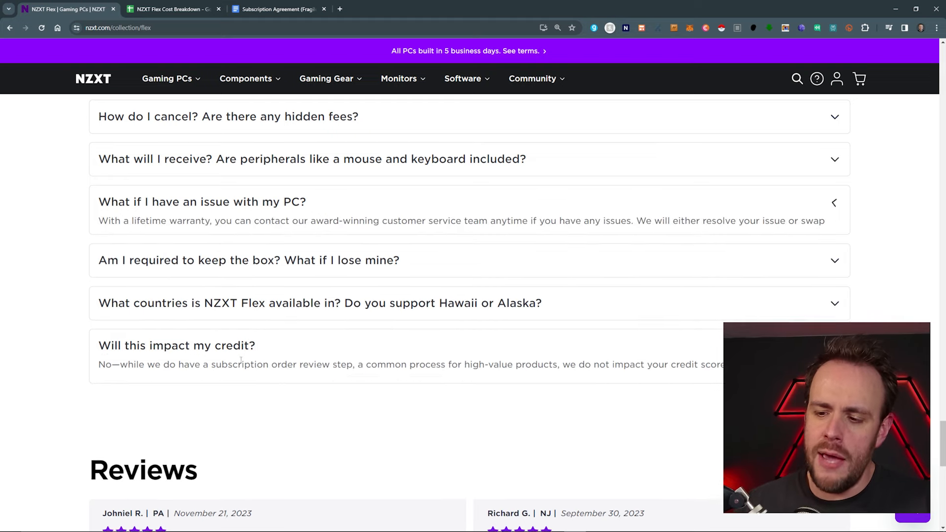
{"action": "left_click", "coordinate": [202, 201]}
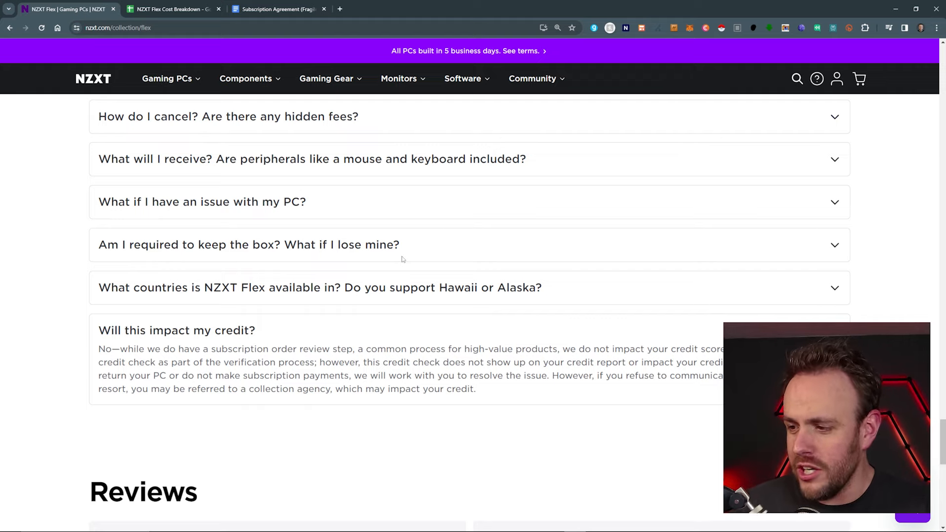
{"action": "scroll", "scroll_direction": "up", "scroll_amount": 3}
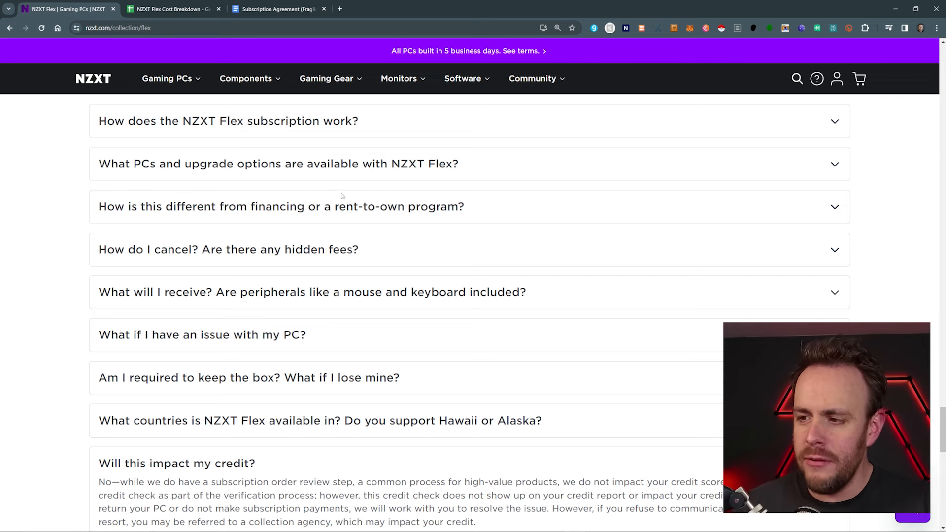
{"action": "left_click", "coordinate": [173, 9]}
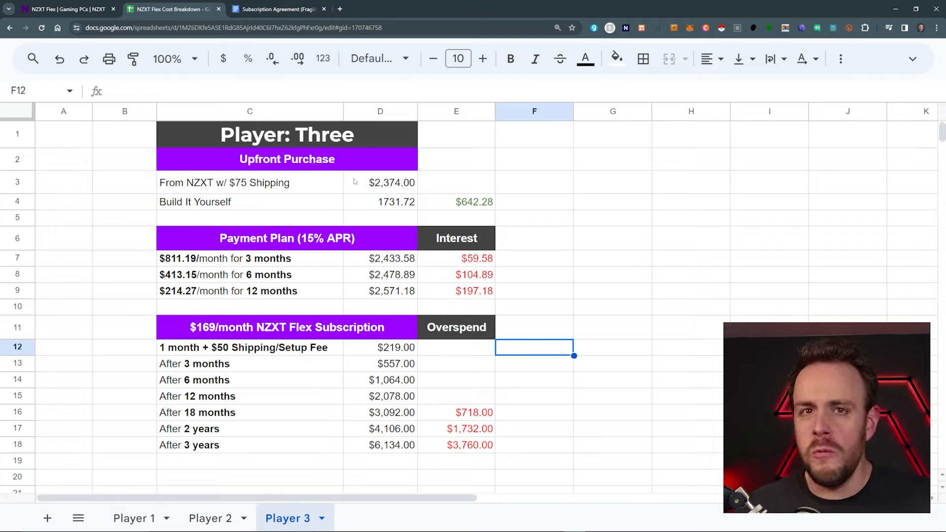
{"action": "mouse_move", "coordinate": [394, 337]}
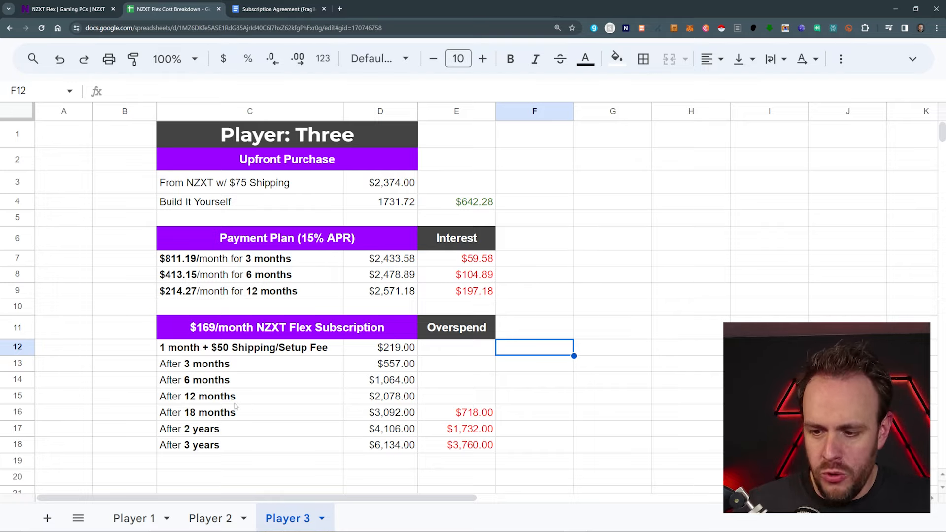
{"action": "mouse_move", "coordinate": [474, 398]}
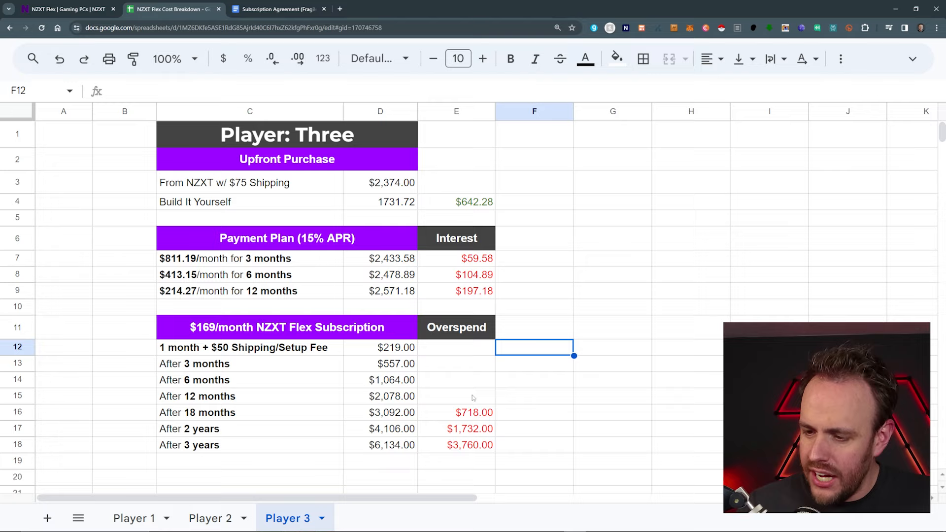